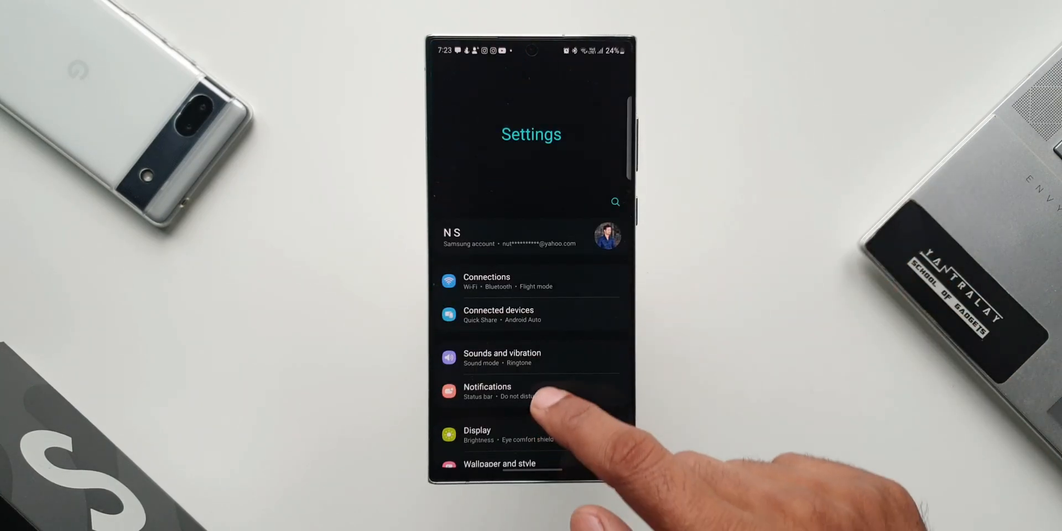
- Reach the Users page under Accounts and backup in Settings
{"action": "scroll", "scroll_direction": "down", "scroll_amount": 3}
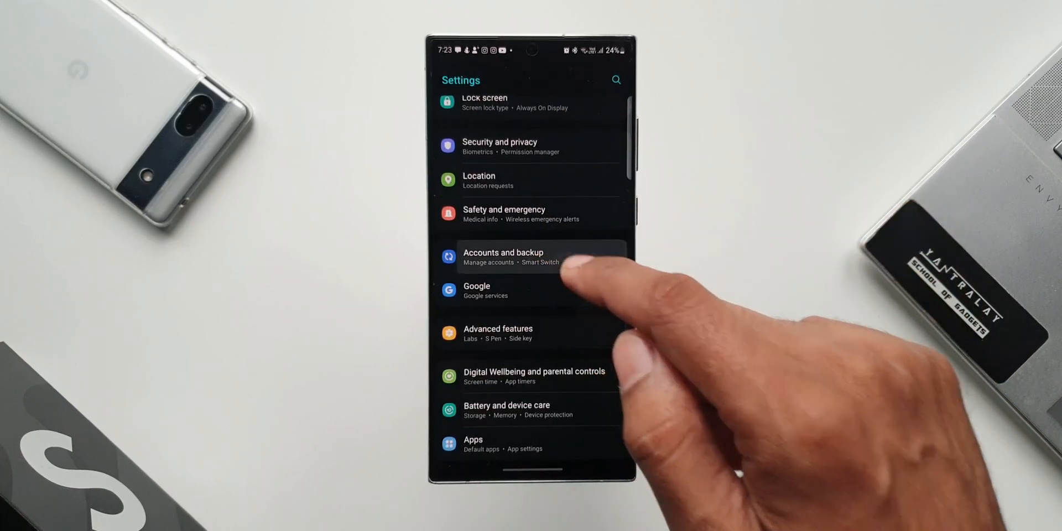
{"action": "left_click", "coordinate": [502, 257]}
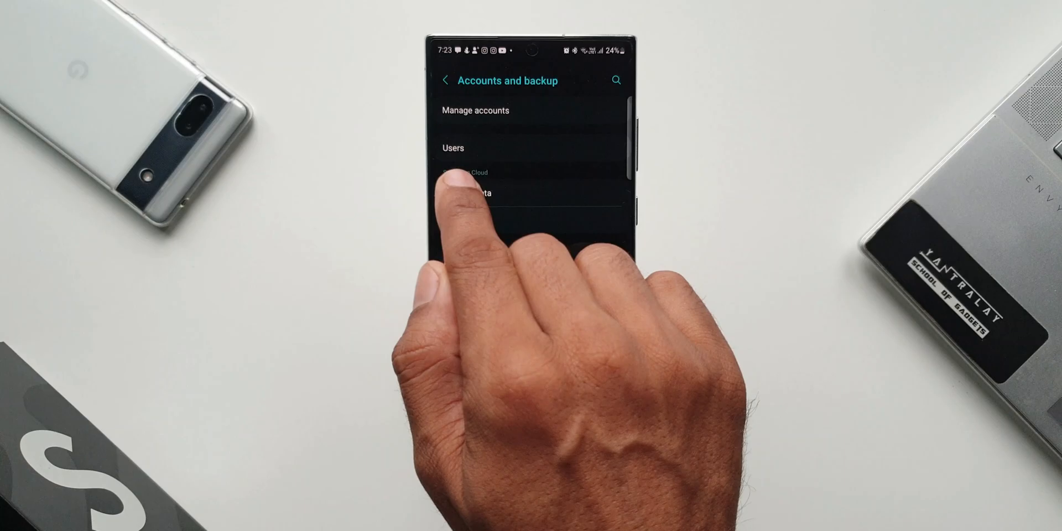
{"action": "left_click", "coordinate": [454, 147]}
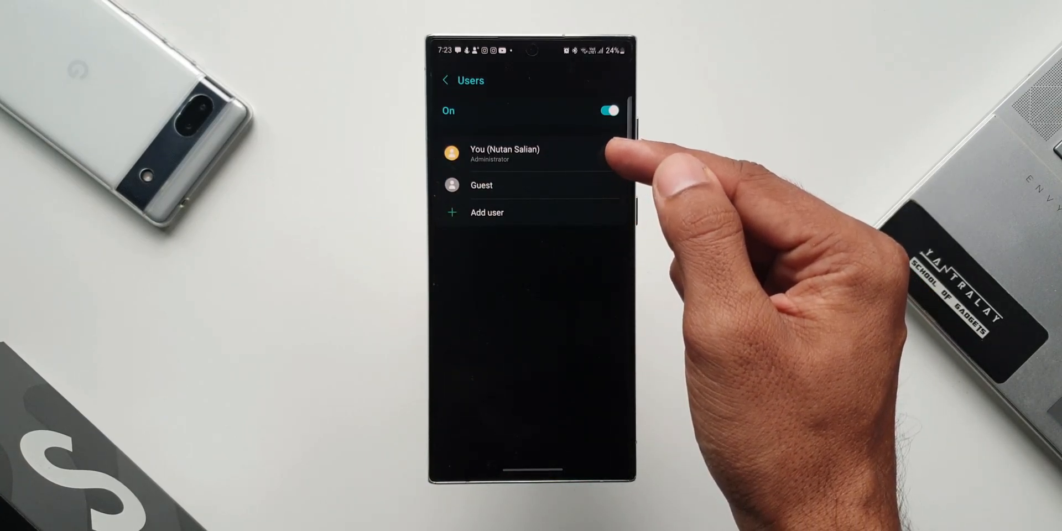
{"action": "mouse_move", "coordinate": [644, 204]}
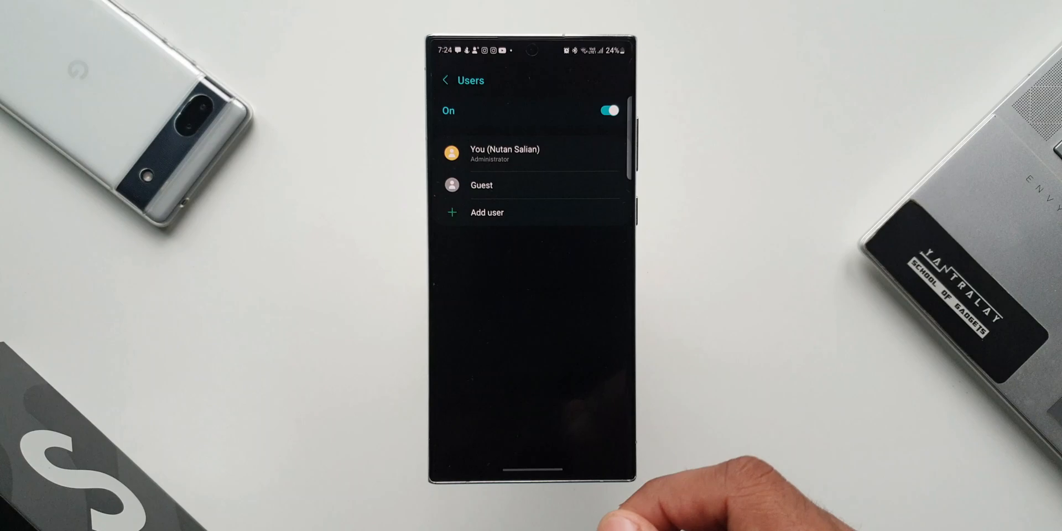
- Add a user profile named 'New user' with default info and land on its options page
{"action": "left_click", "coordinate": [486, 212]}
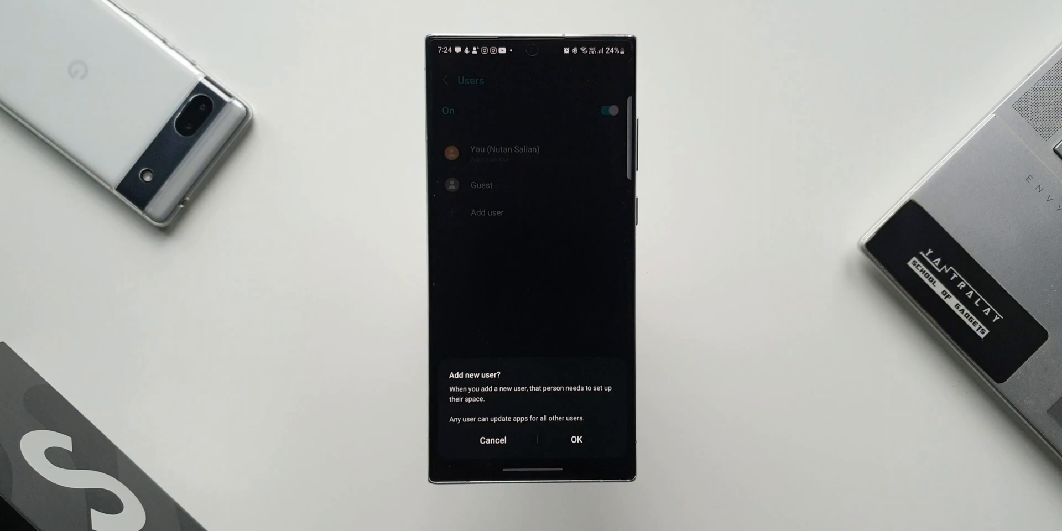
{"action": "left_click", "coordinate": [575, 440]}
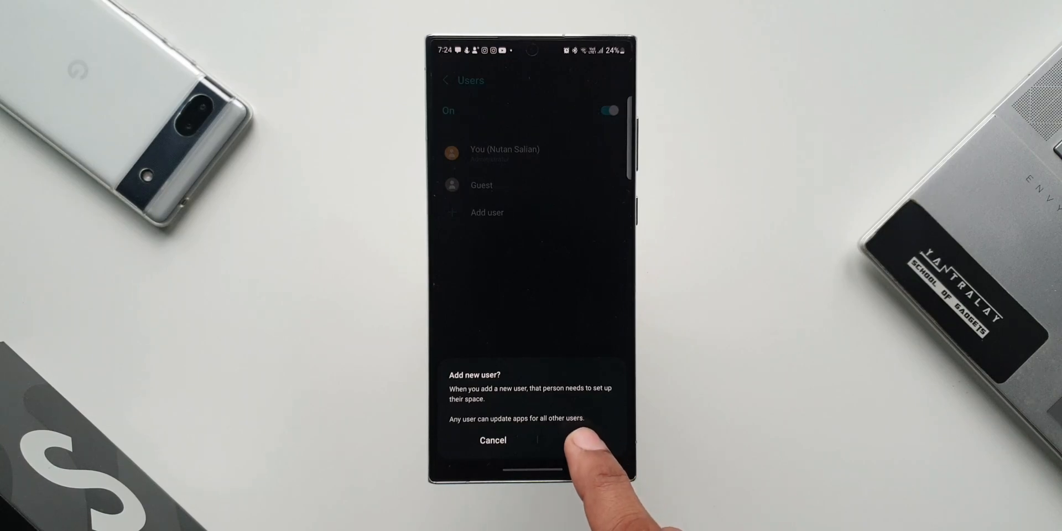
{"action": "left_click", "coordinate": [575, 439]}
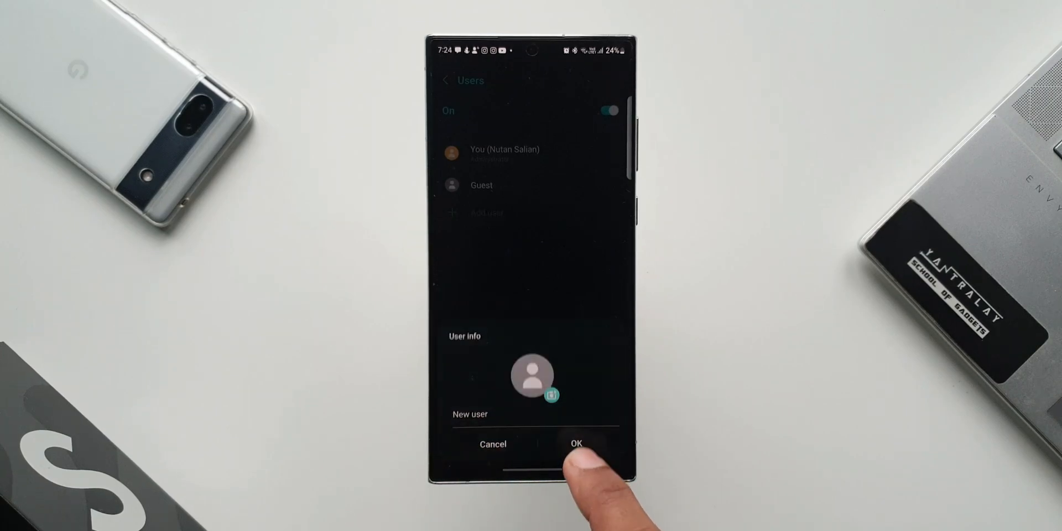
{"action": "left_click", "coordinate": [575, 445]}
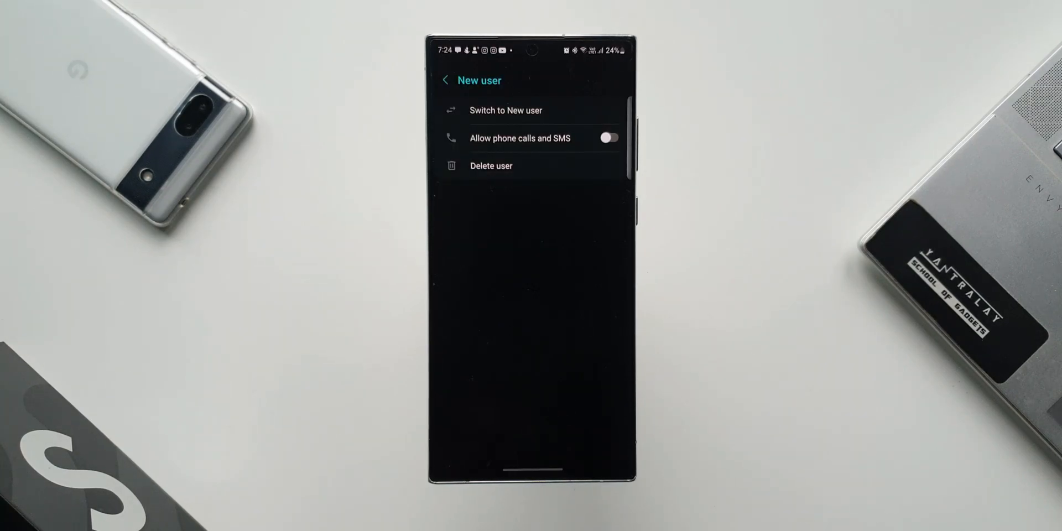
- Allow phone calls and SMS for New user, agreeing to share call and message history
{"action": "left_click", "coordinate": [608, 137]}
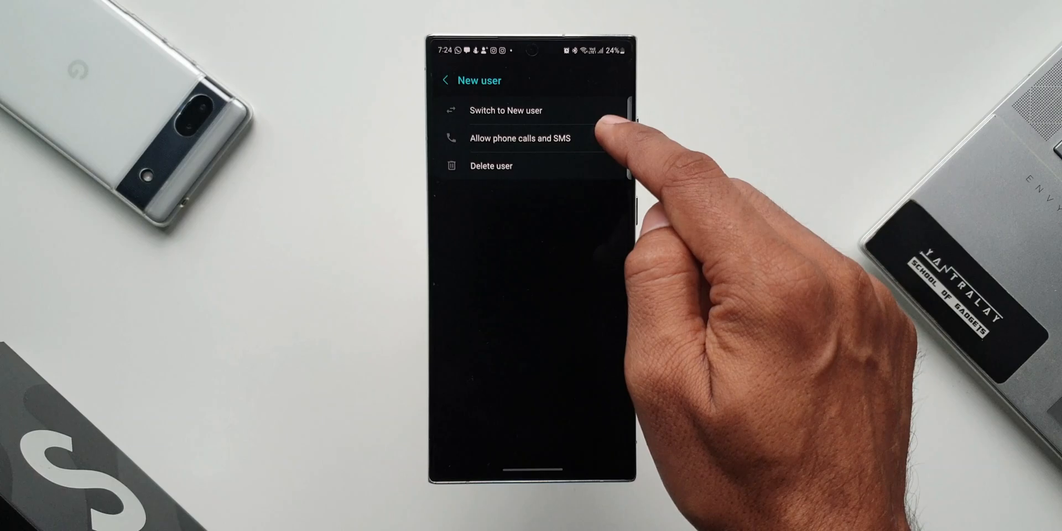
{"action": "left_click", "coordinate": [607, 138]}
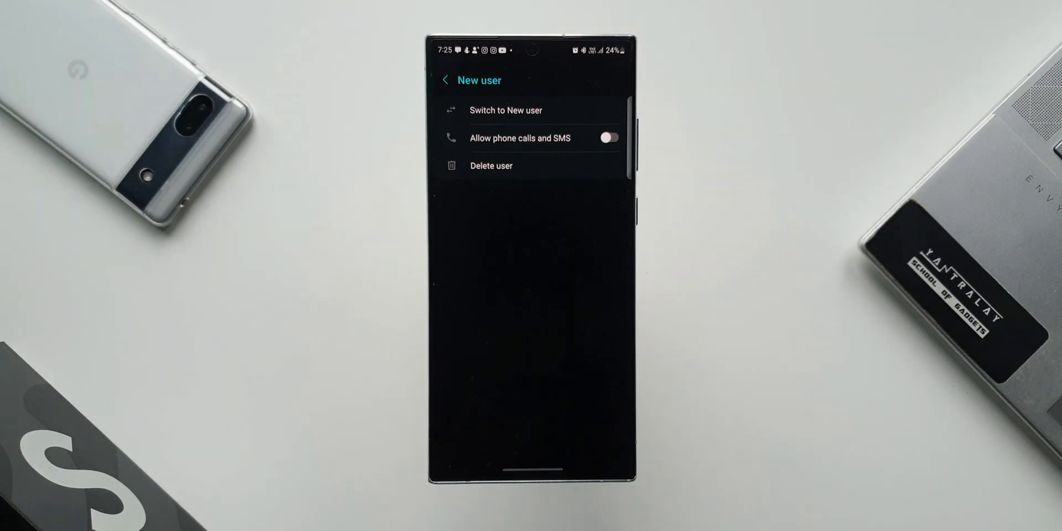
{"action": "left_click", "coordinate": [607, 137]}
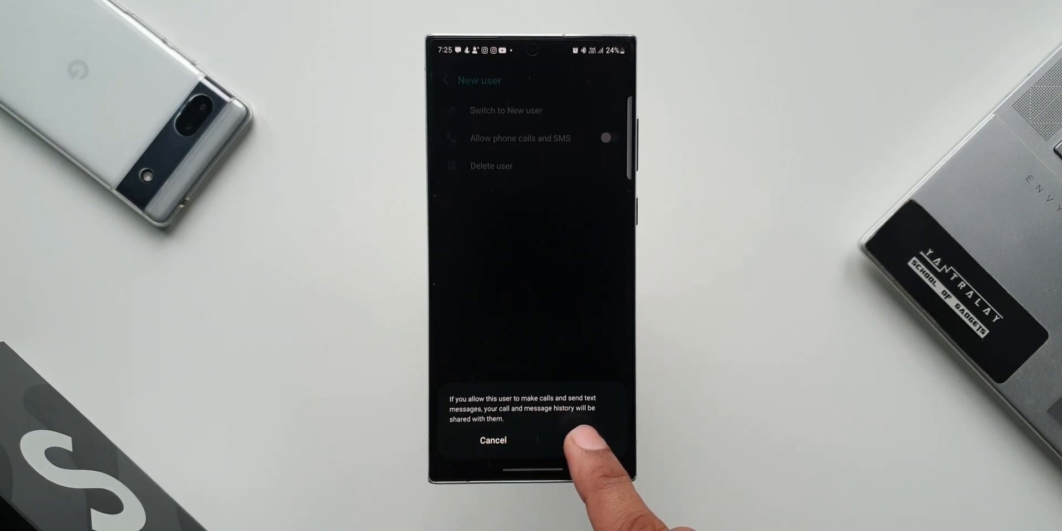
{"action": "left_click", "coordinate": [575, 439]}
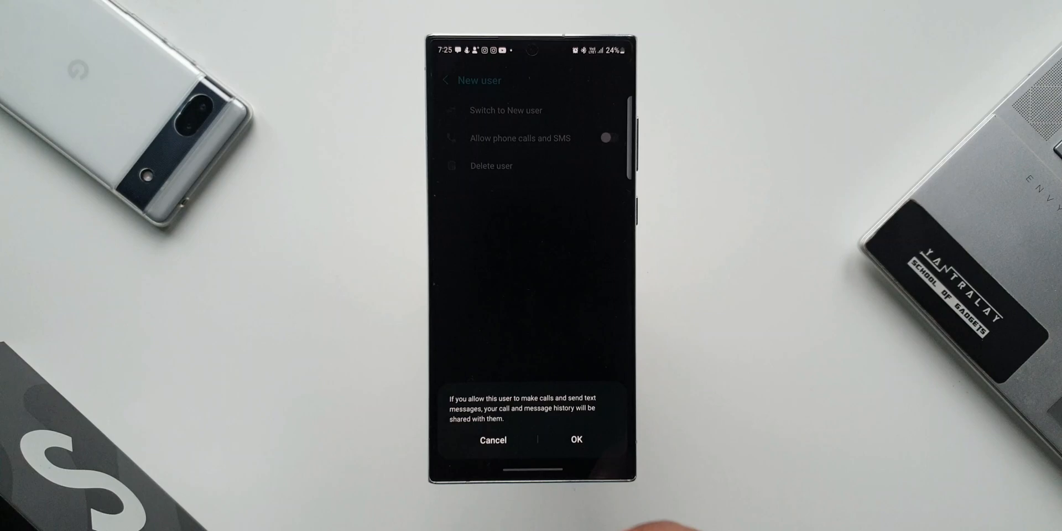
{"action": "left_click", "coordinate": [575, 439]}
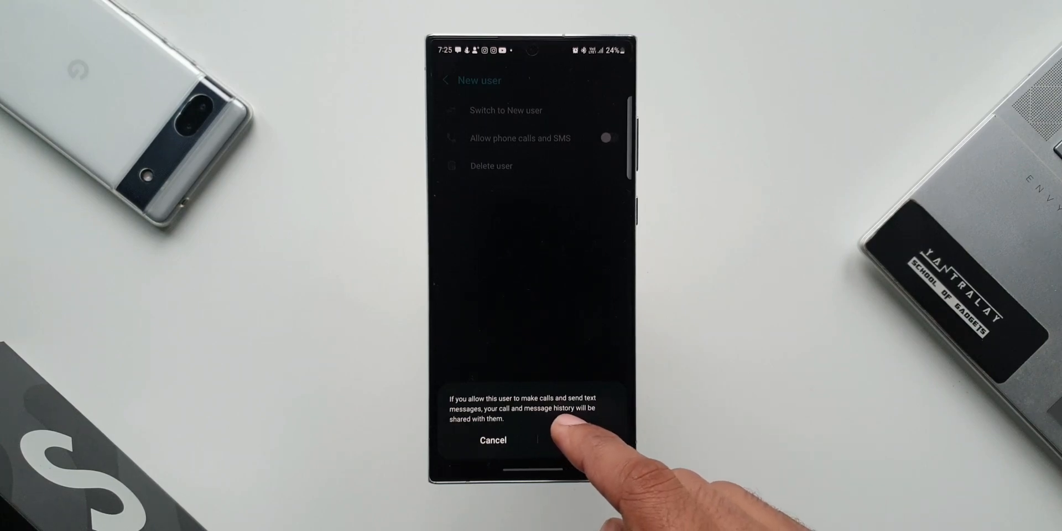
{"action": "left_click", "coordinate": [575, 440]}
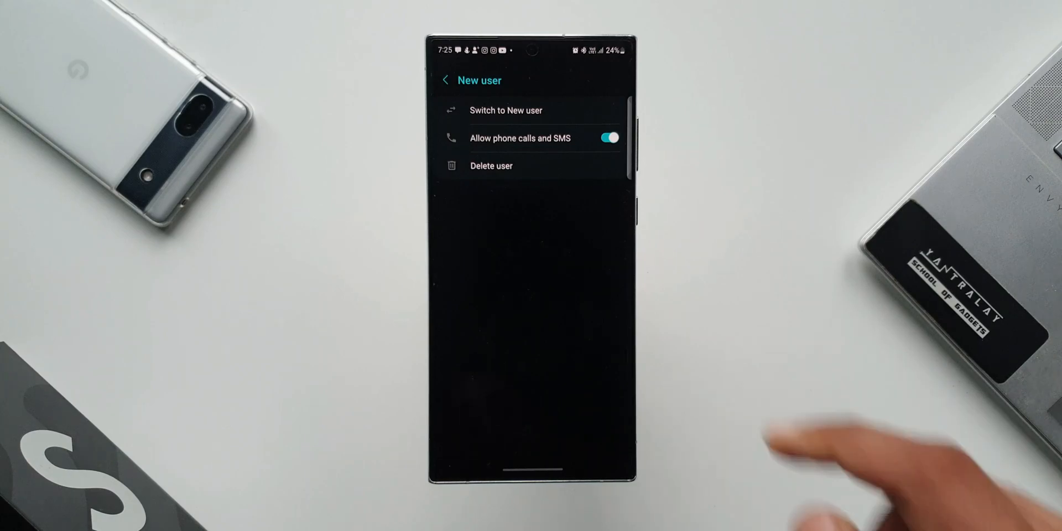
- Switch to New user and choose Set up now, reaching the Welcome screen
{"action": "left_click", "coordinate": [505, 109]}
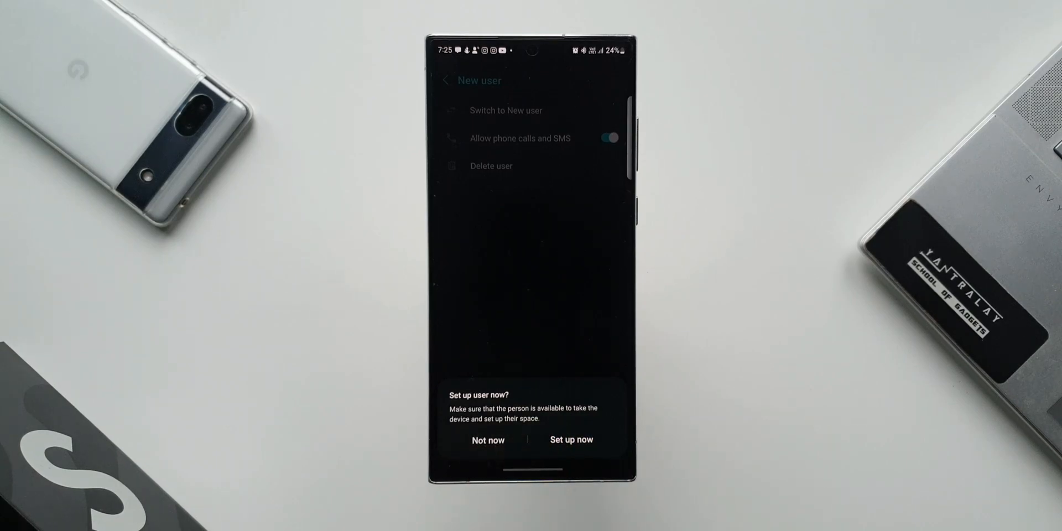
{"action": "left_click", "coordinate": [571, 439]}
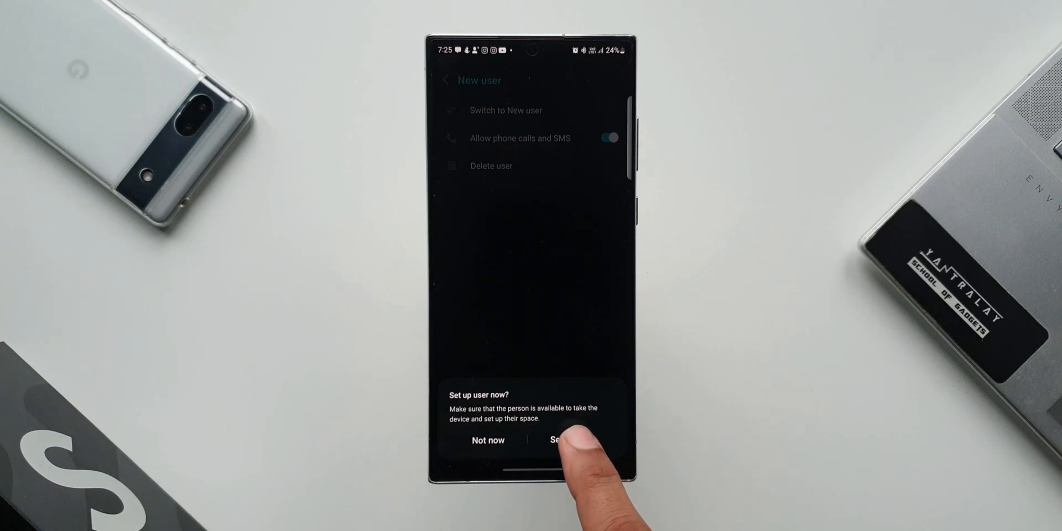
{"action": "left_click", "coordinate": [579, 439]}
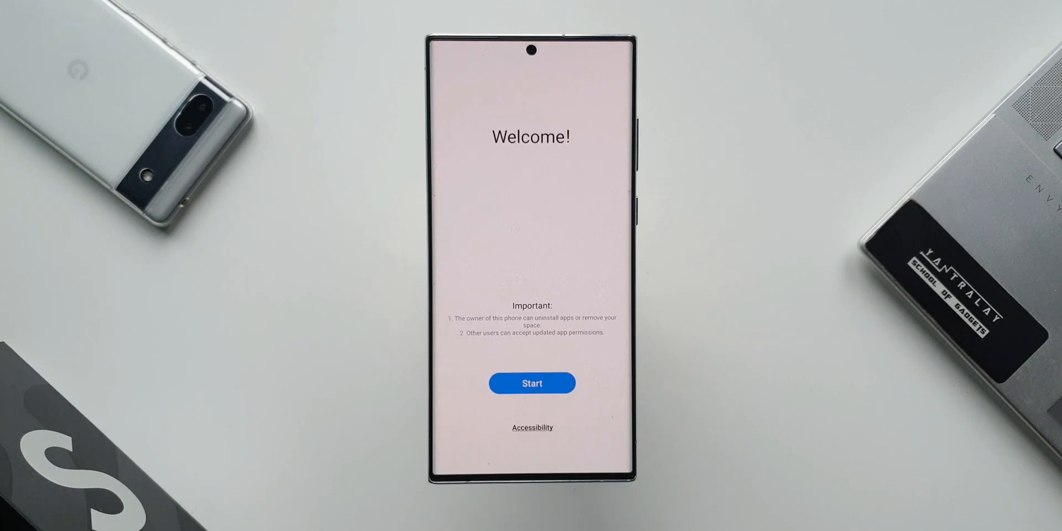
- Start the new user's setup from Welcome and reach the Wi-Fi network choice
{"action": "left_click", "coordinate": [532, 384]}
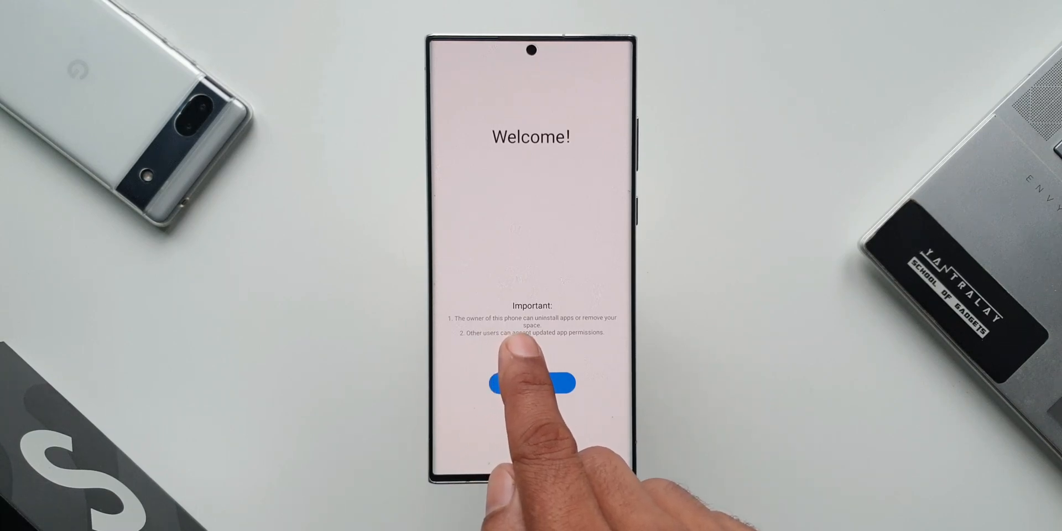
{"action": "left_click", "coordinate": [536, 384]}
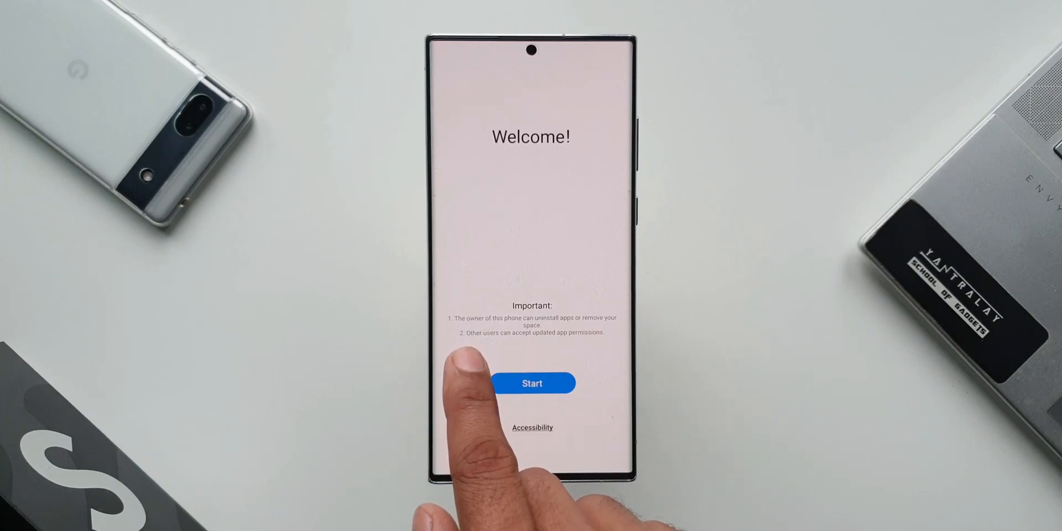
{"action": "left_click", "coordinate": [532, 383]}
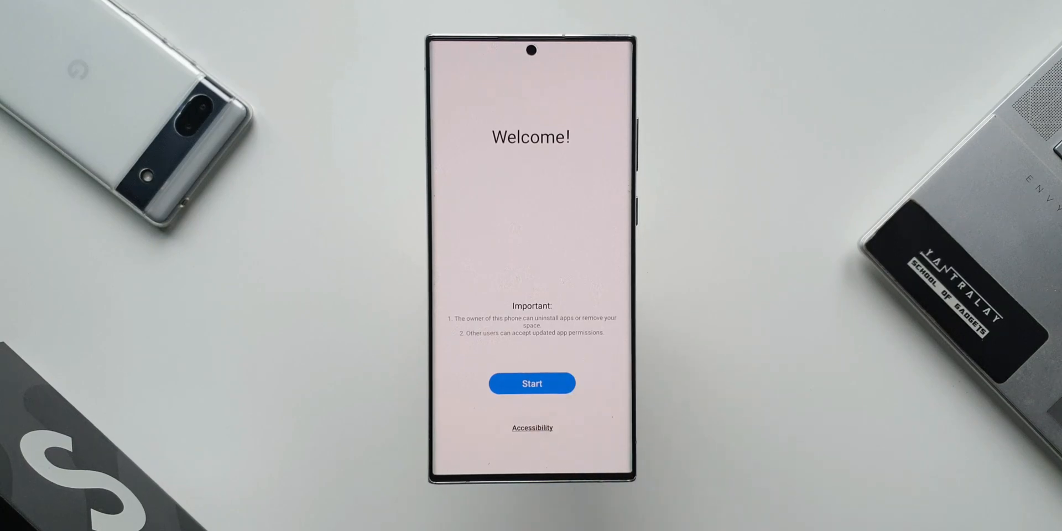
{"action": "left_click", "coordinate": [532, 383]}
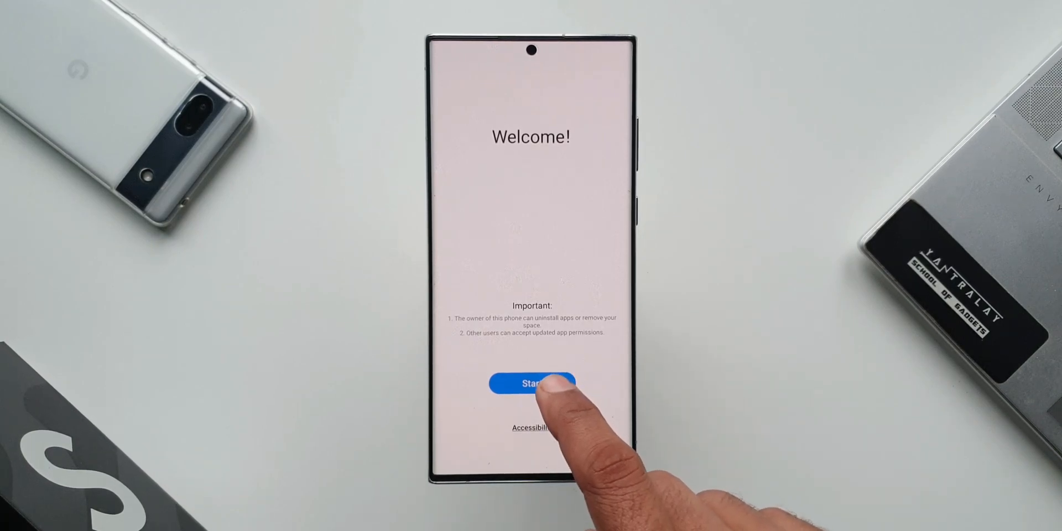
{"action": "left_click", "coordinate": [533, 383]}
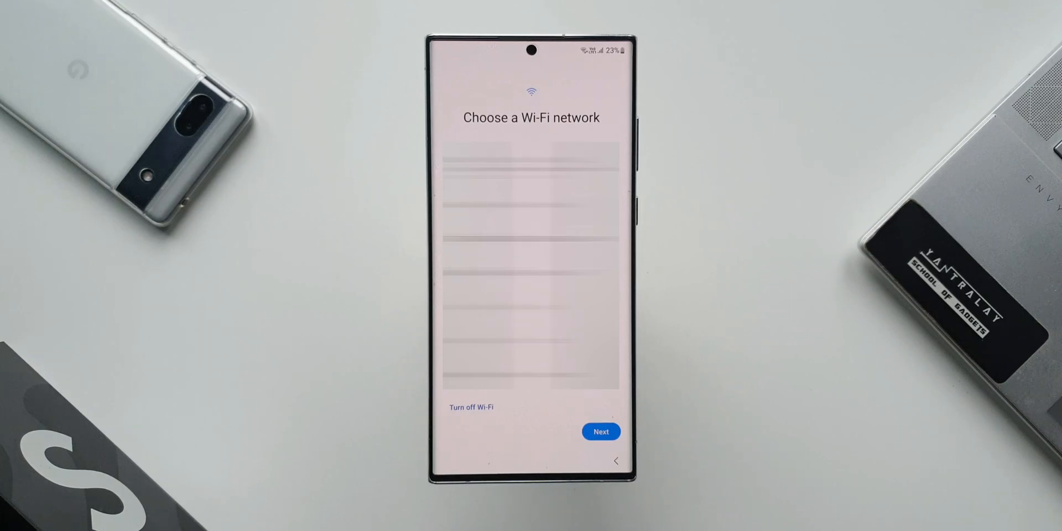
- Skip Wi-Fi, agree to the terms and add the App Explore Google account, finishing on the home screen
{"action": "left_click", "coordinate": [599, 432]}
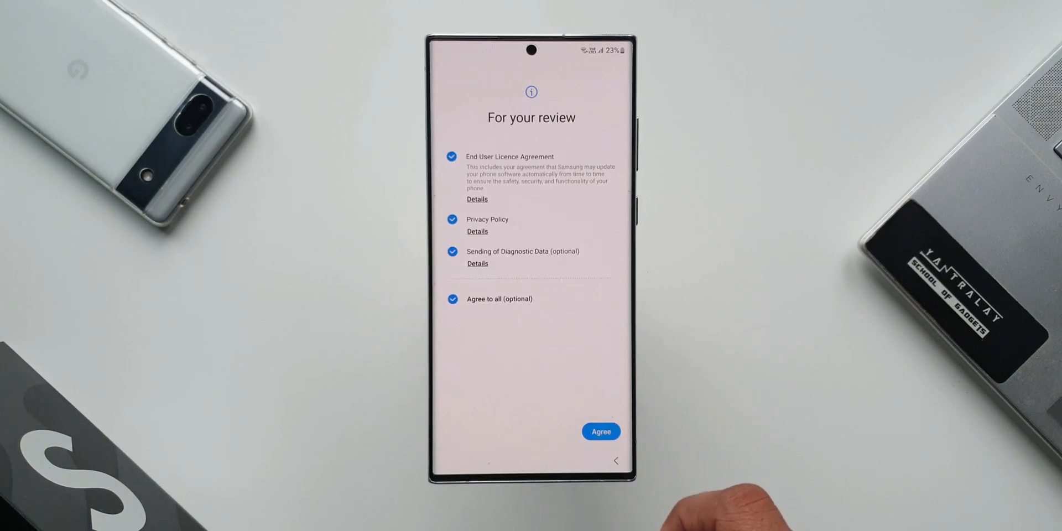
{"action": "left_click", "coordinate": [600, 432]}
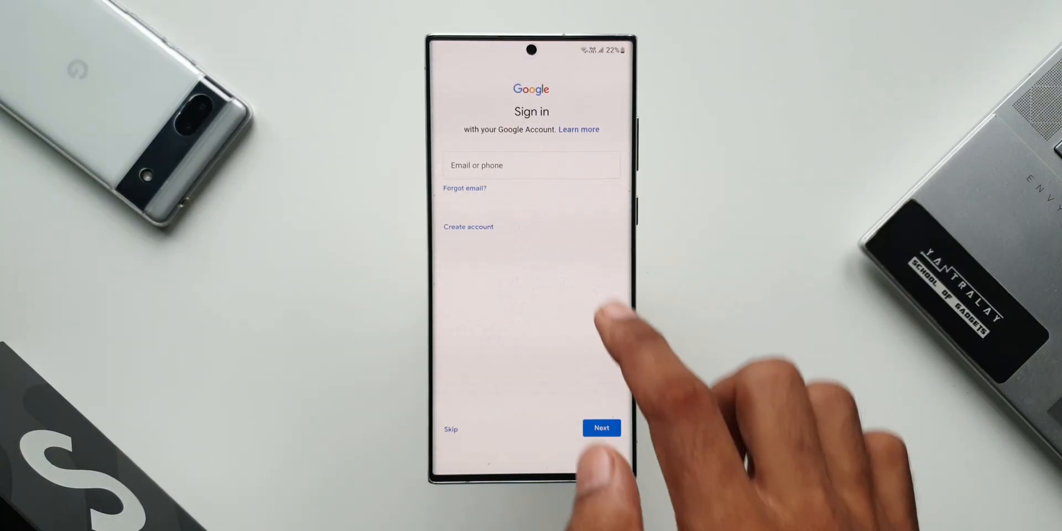
{"action": "left_click", "coordinate": [531, 165]}
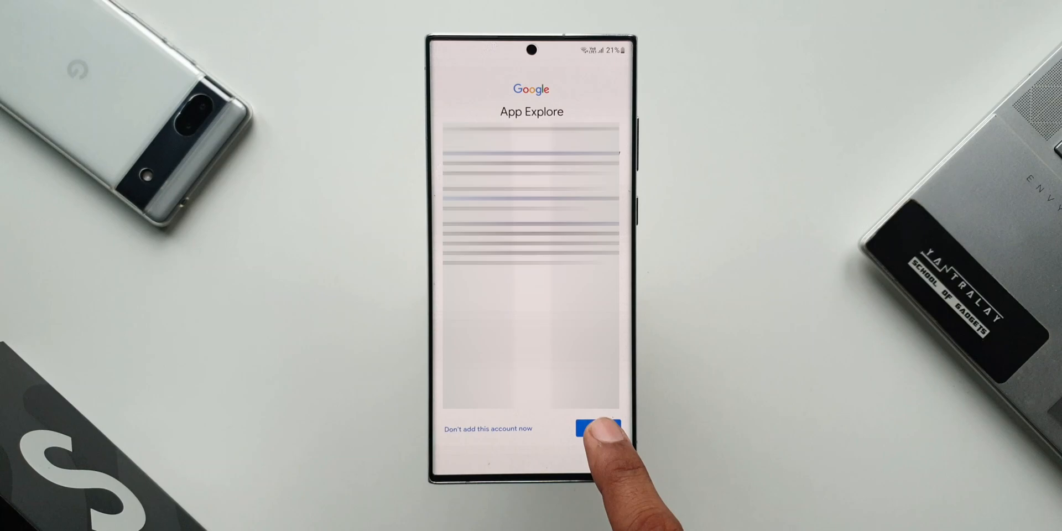
{"action": "left_click", "coordinate": [595, 428]}
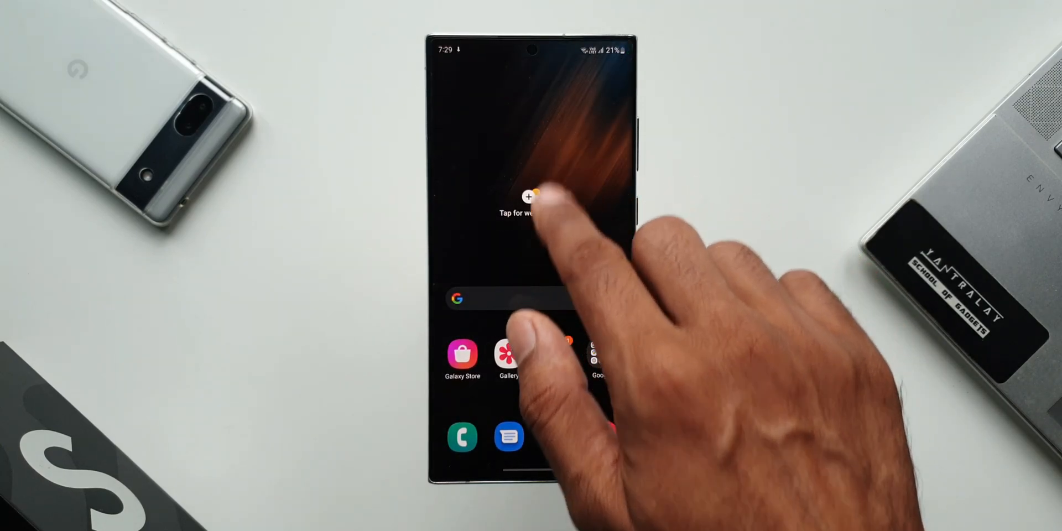
{"action": "left_click_drag", "start_coordinate": [531, 81], "coordinate": [531, 271]}
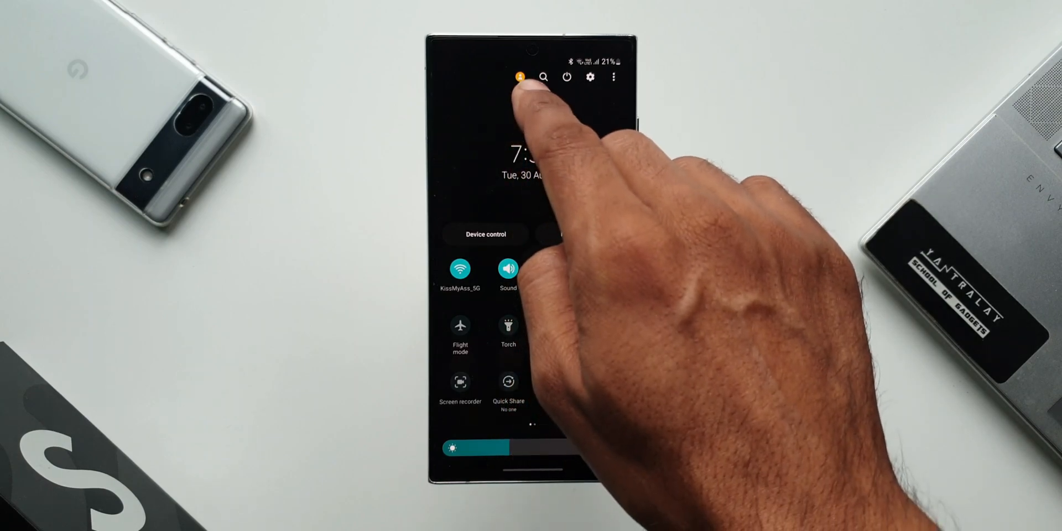
{"action": "left_click", "coordinate": [521, 76]}
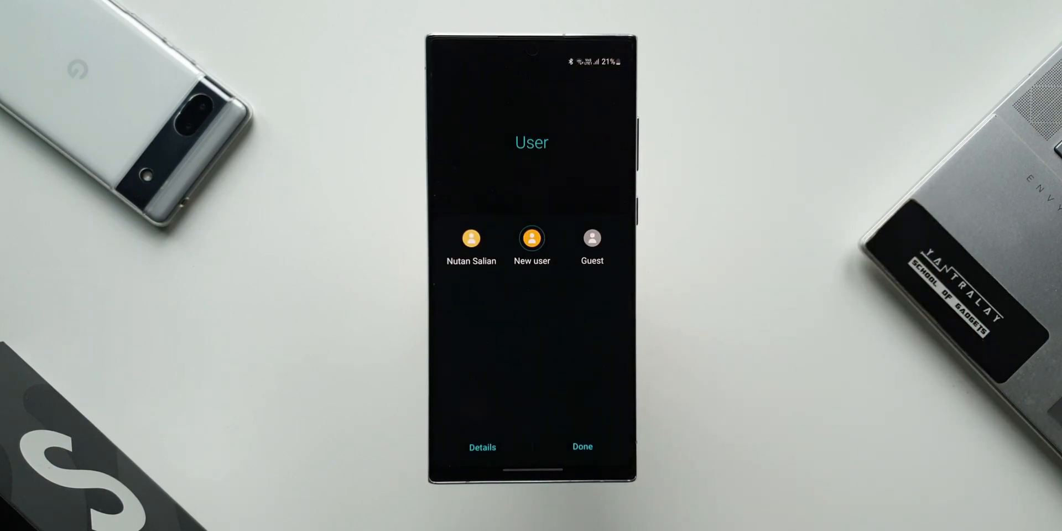
{"action": "left_click", "coordinate": [532, 241]}
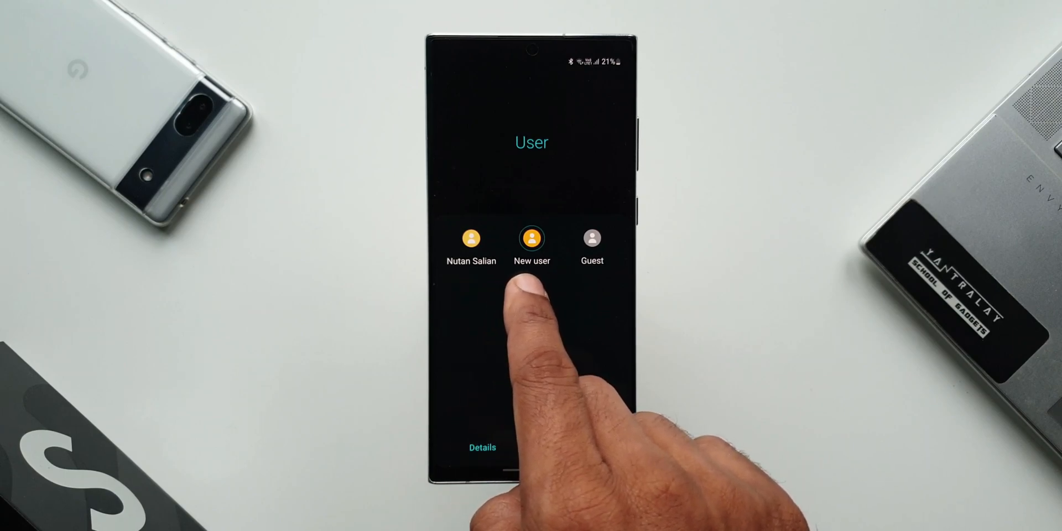
{"action": "left_click", "coordinate": [532, 243]}
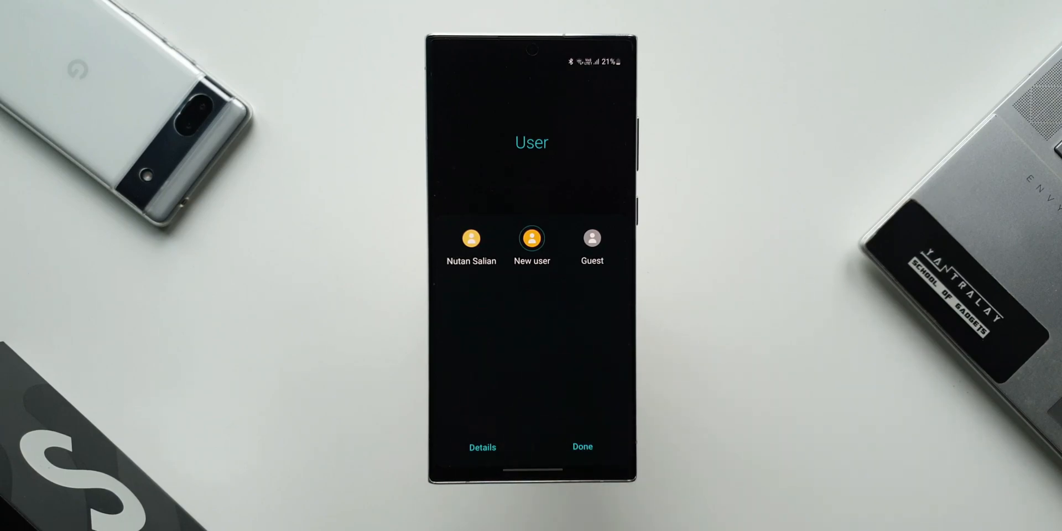
{"action": "left_click", "coordinate": [580, 445]}
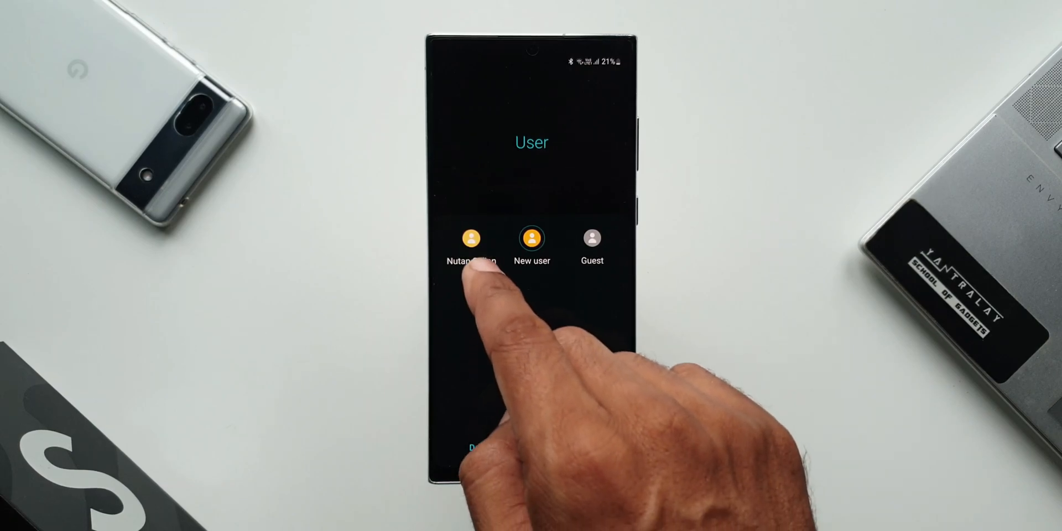
{"action": "left_click", "coordinate": [472, 244]}
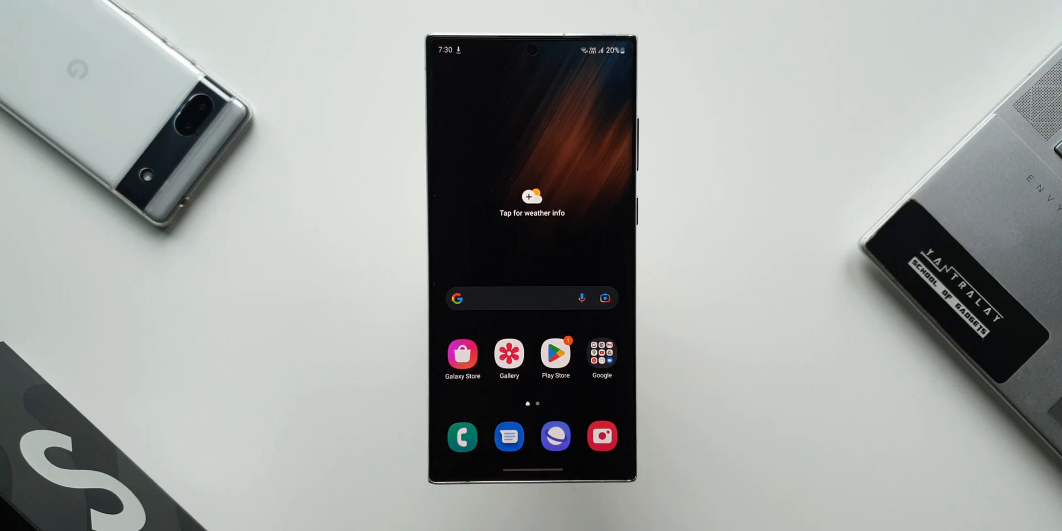
- Page Calendar's month view from August back to July, then lock the phone
{"action": "left_click", "coordinate": [463, 436]}
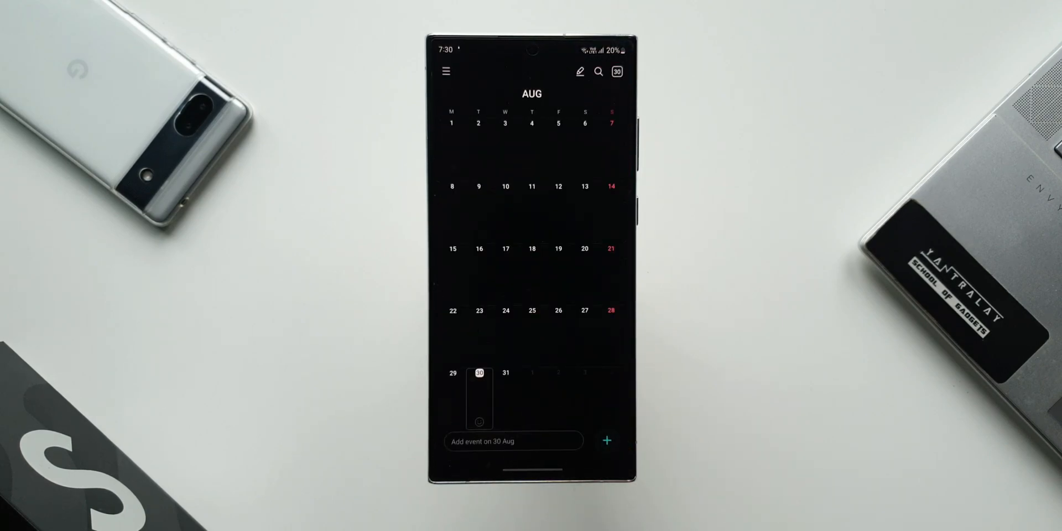
{"action": "scroll", "scroll_direction": "right", "scroll_amount": 3}
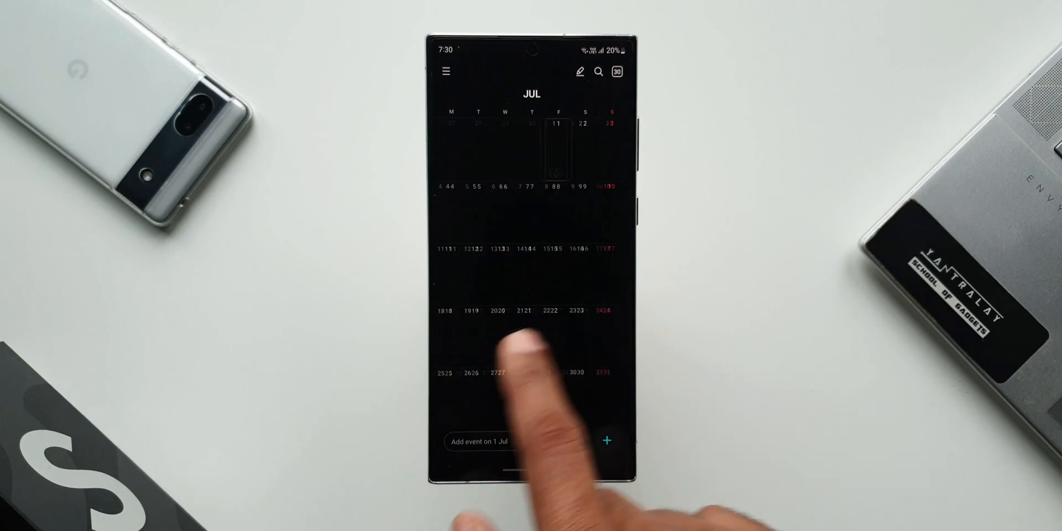
{"action": "key", "text": "home"}
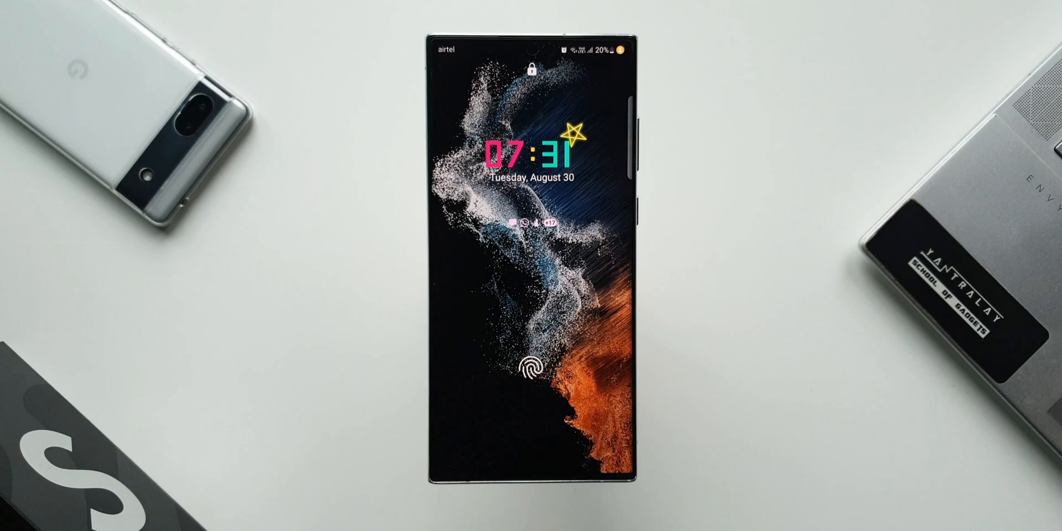
- Switch to the App Explore profile from the lock screen user picker
{"action": "left_click", "coordinate": [531, 370]}
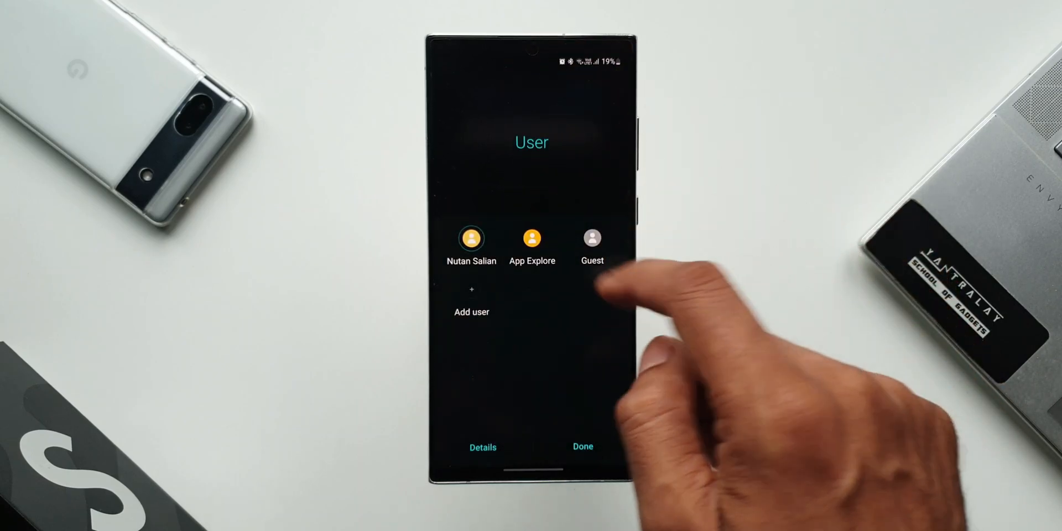
{"action": "left_click", "coordinate": [532, 243]}
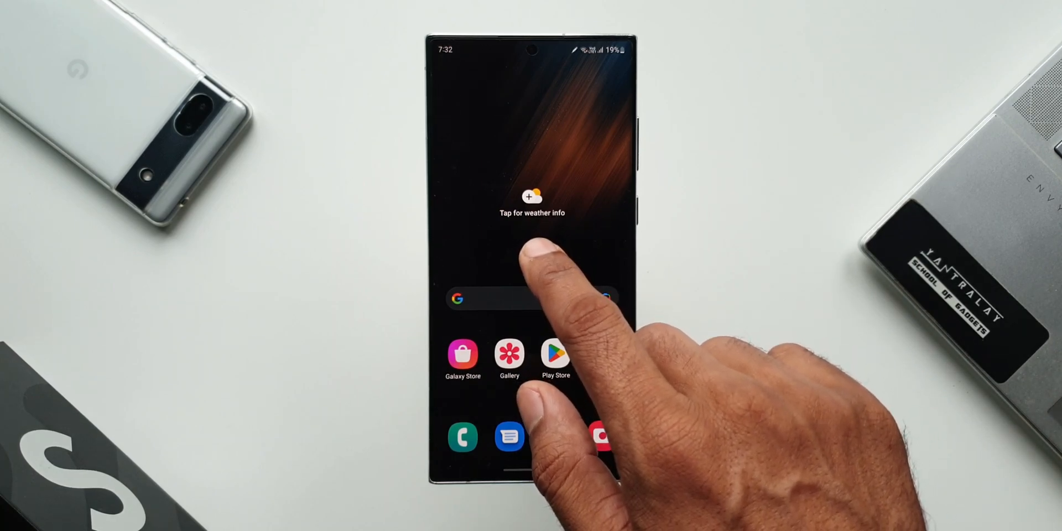
- Dismiss the weather widget's Use current location prompt and pull down the quick panel
{"action": "left_click", "coordinate": [532, 203]}
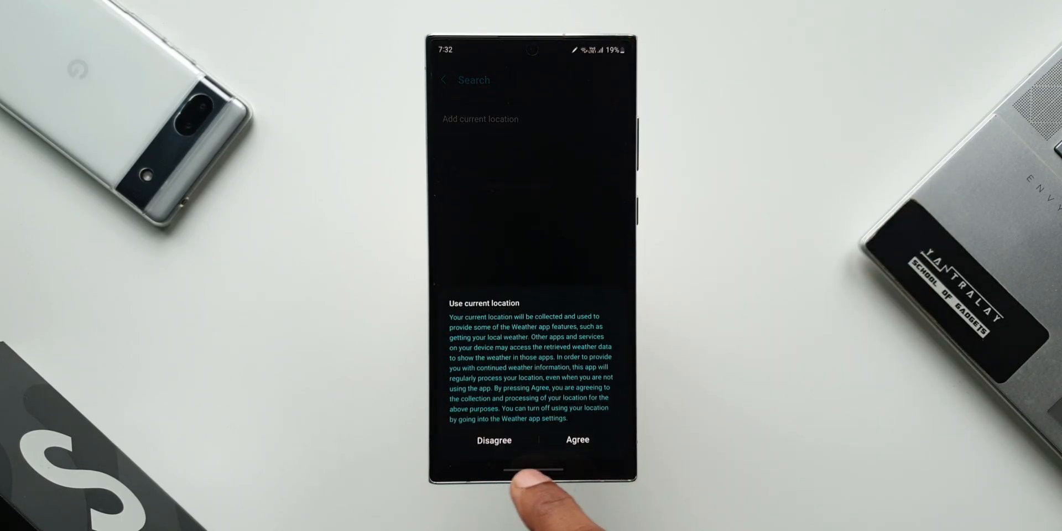
{"action": "left_click", "coordinate": [577, 439]}
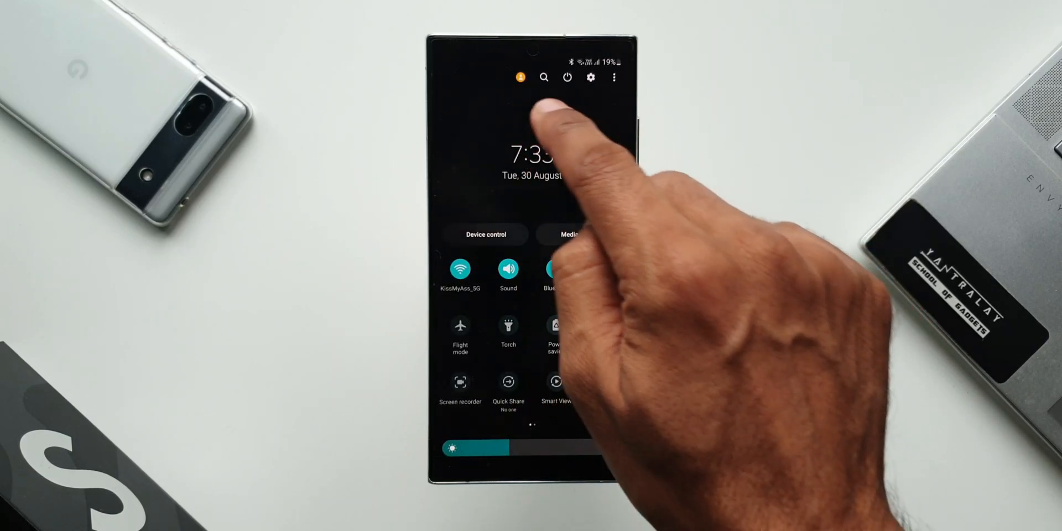
- Switch back to the owner's profile from the quick panel user picker, landing on its lock screen
{"action": "left_click", "coordinate": [520, 77]}
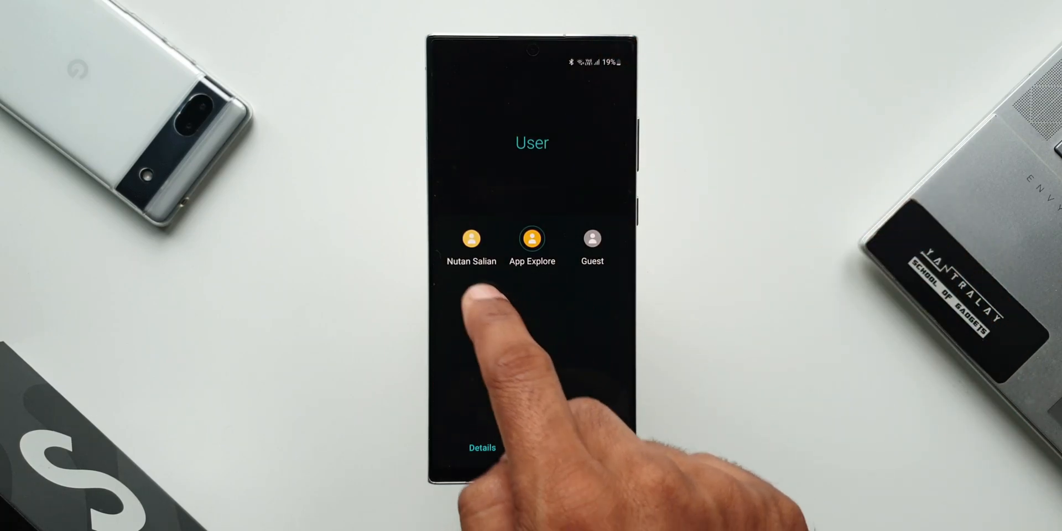
{"action": "left_click", "coordinate": [471, 243]}
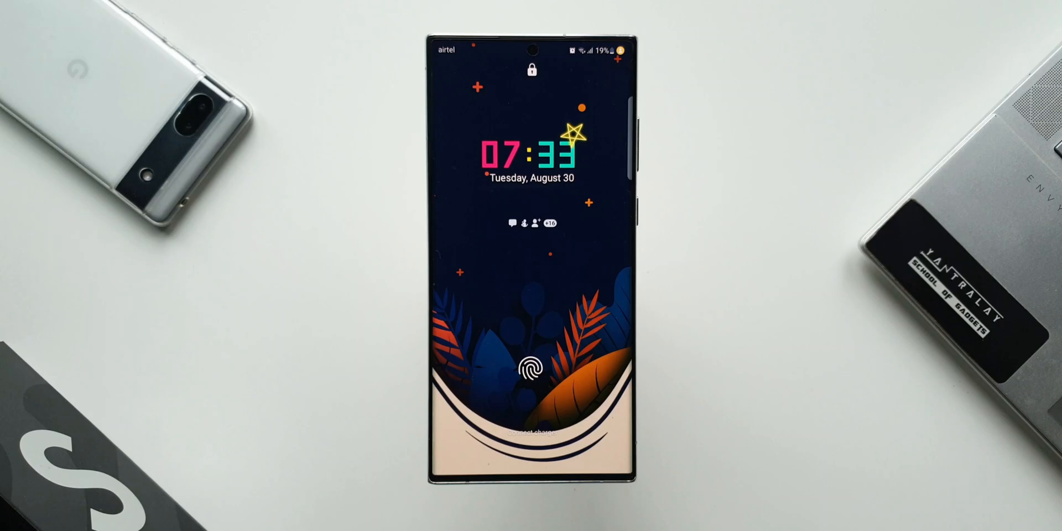
- Unlock the phone and show the user list with Nutan Salian, App Explore and Guest
{"action": "left_click_drag", "start_coordinate": [532, 60], "coordinate": [532, 271]}
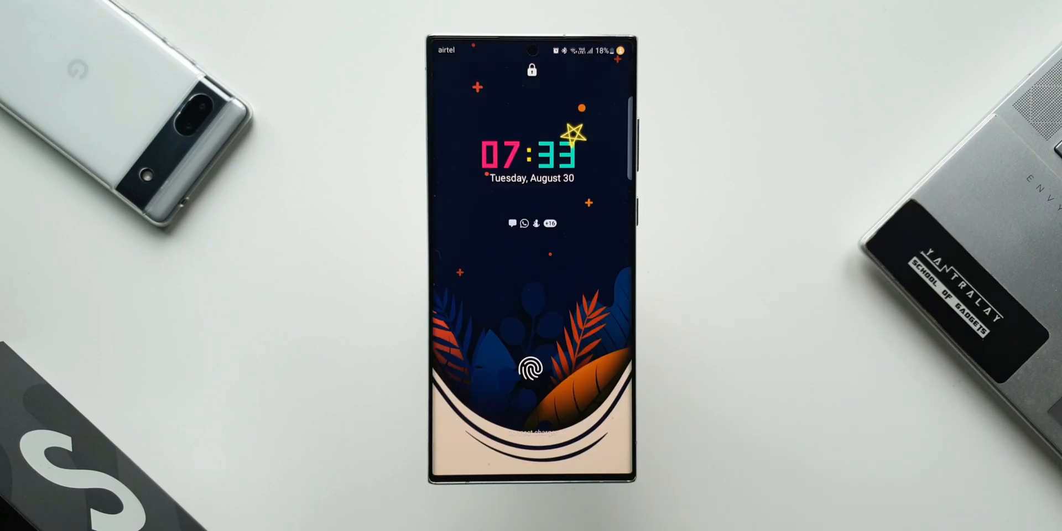
{"action": "left_click", "coordinate": [532, 366]}
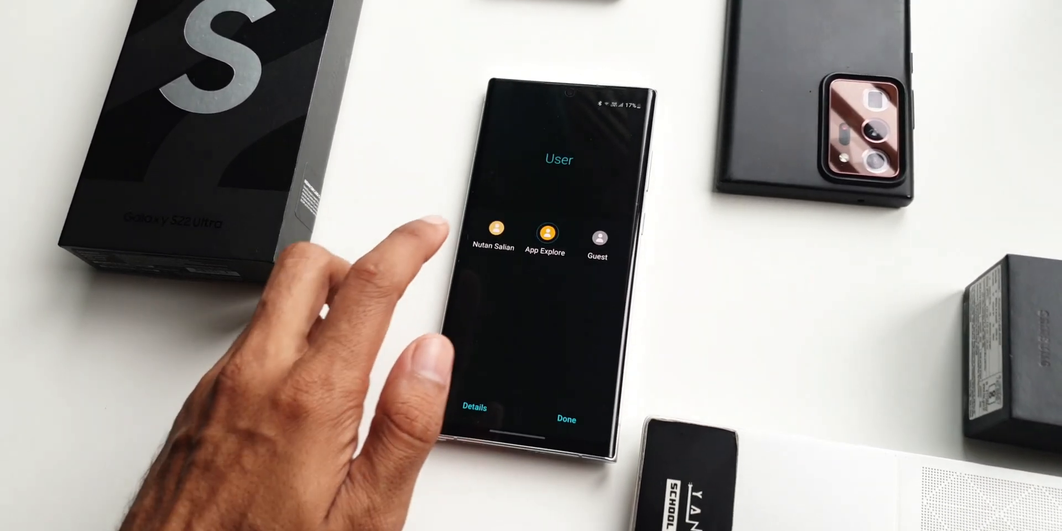
- Switch the phone to the App Explore profile from the user picker
{"action": "left_click", "coordinate": [492, 234]}
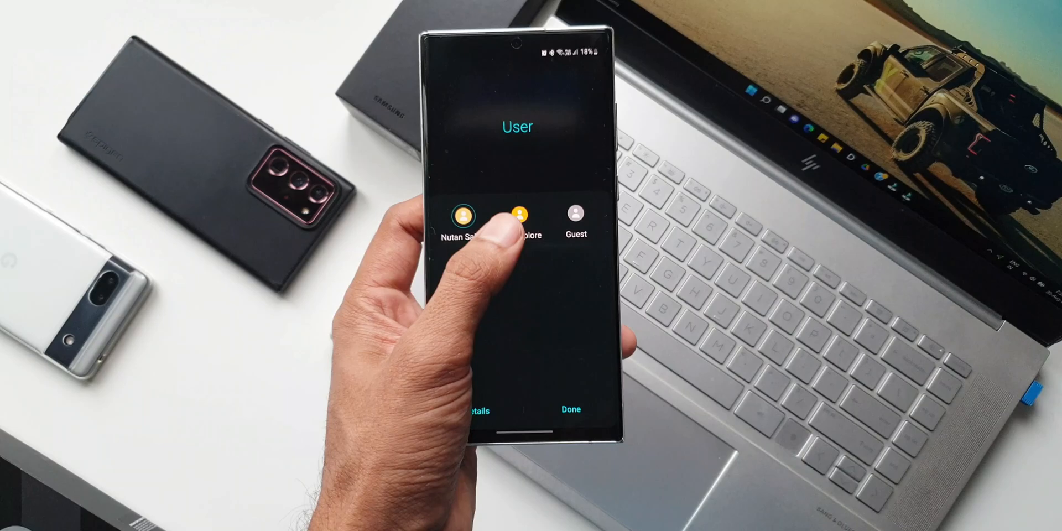
{"action": "left_click", "coordinate": [516, 216]}
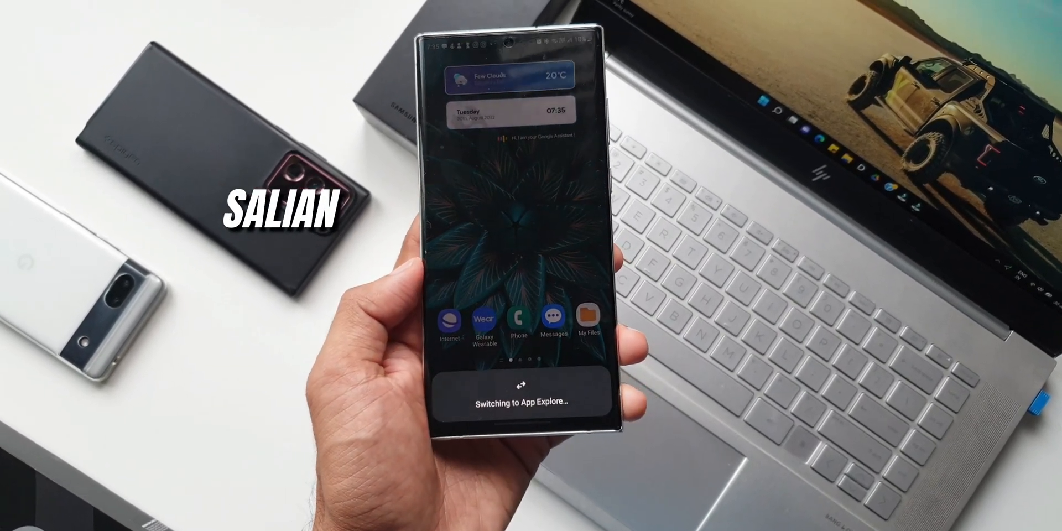